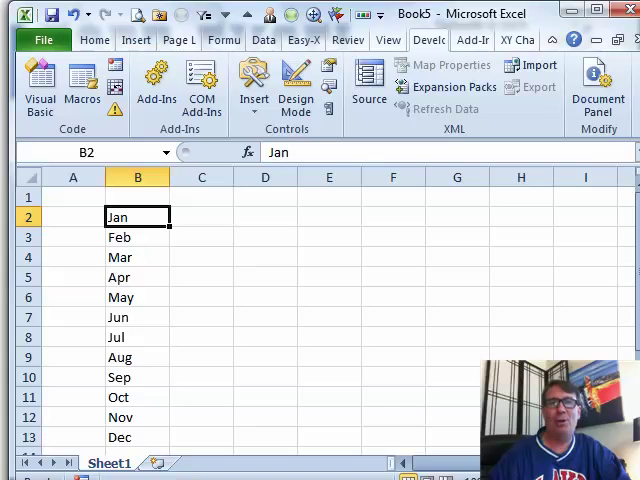
- Fill A2:A13 beside the months Jan–Dec with =RAND() random numbers
{"action": "left_click", "coordinate": [73, 217]}
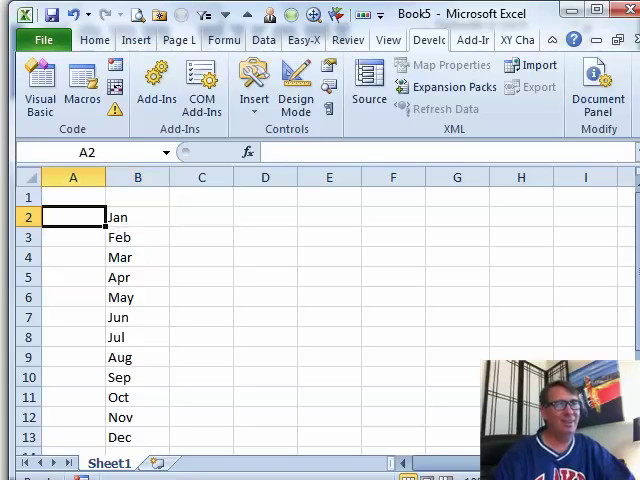
{"action": "left_click_drag", "start_coordinate": [72, 217], "coordinate": [72, 437]}
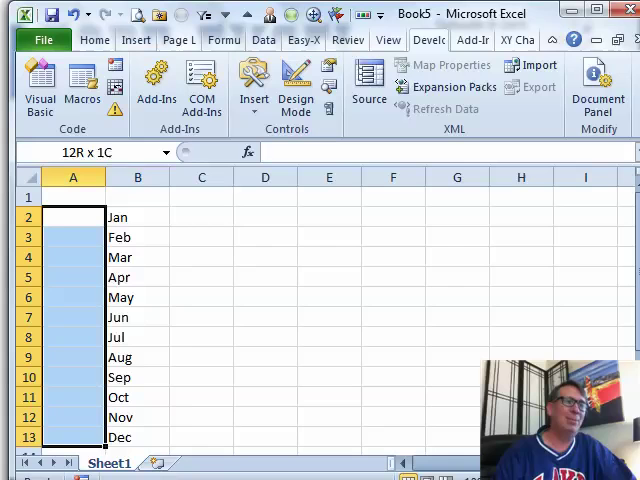
{"action": "type", "text": "=RAND()"}
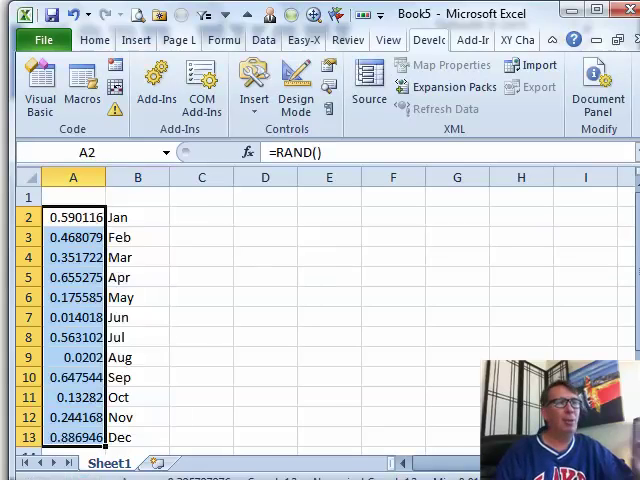
{"action": "left_click", "coordinate": [202, 217]}
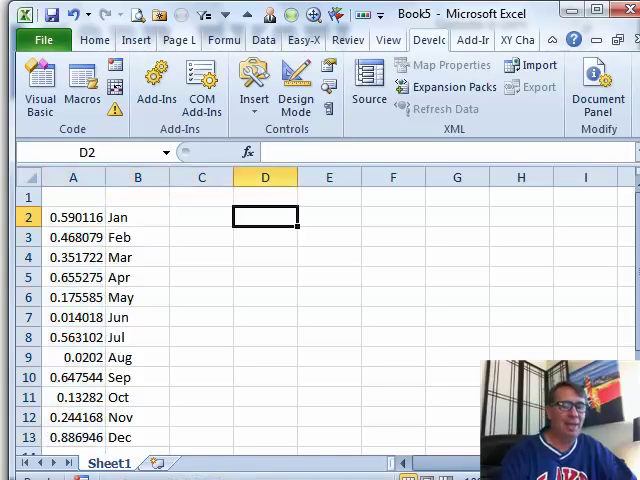
- Enter =LARGE(A2:A13,ROW(A1)) in D2 and fill it down to D7
{"action": "type", "text": "=LARGE(A2:A13"}
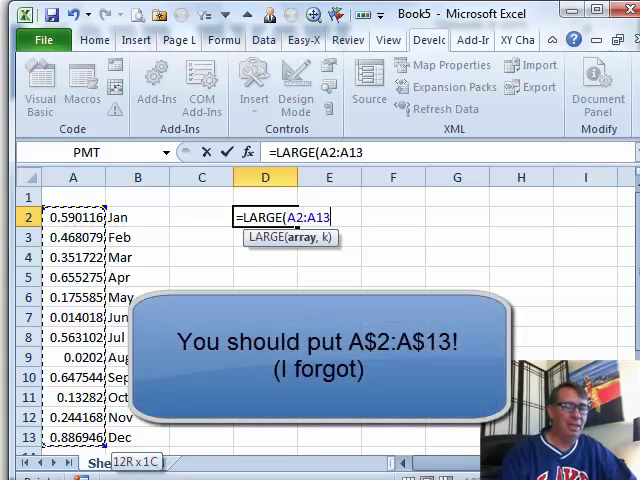
{"action": "type", "text": ","}
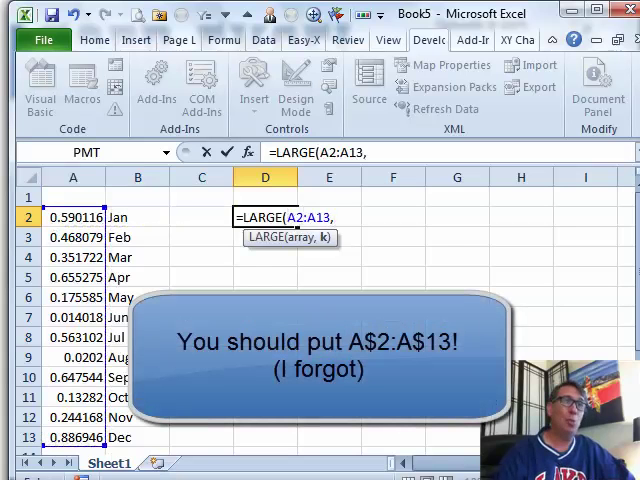
{"action": "type", "text": "ROW("}
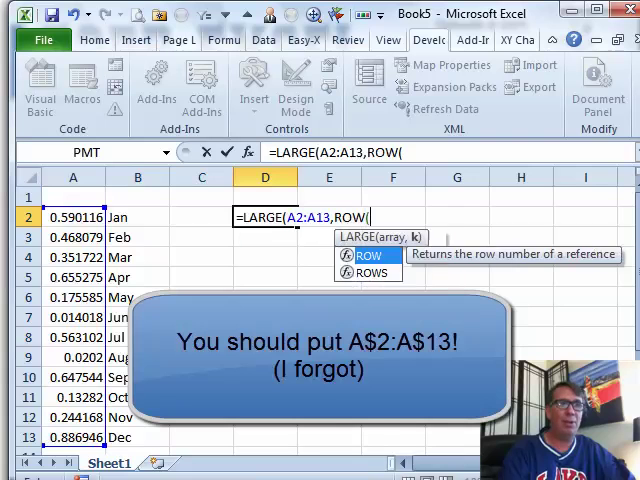
{"action": "type", "text": "A1)"}
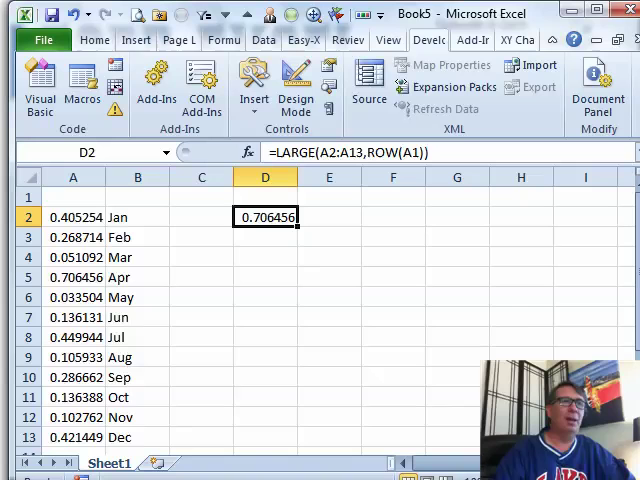
{"action": "left_click_drag", "start_coordinate": [265, 225], "coordinate": [265, 285]}
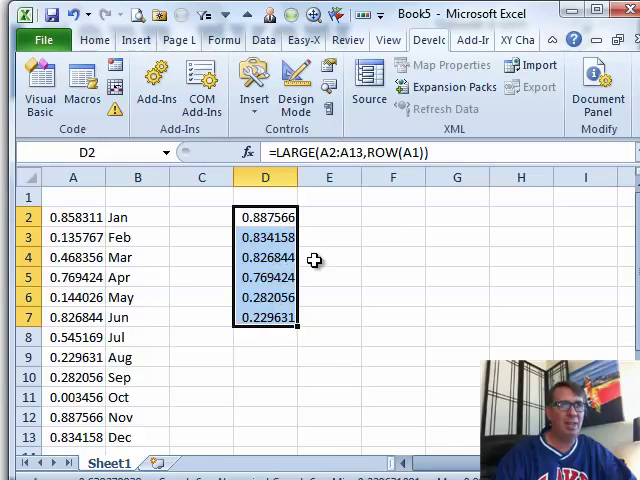
{"action": "left_click", "coordinate": [328, 217]}
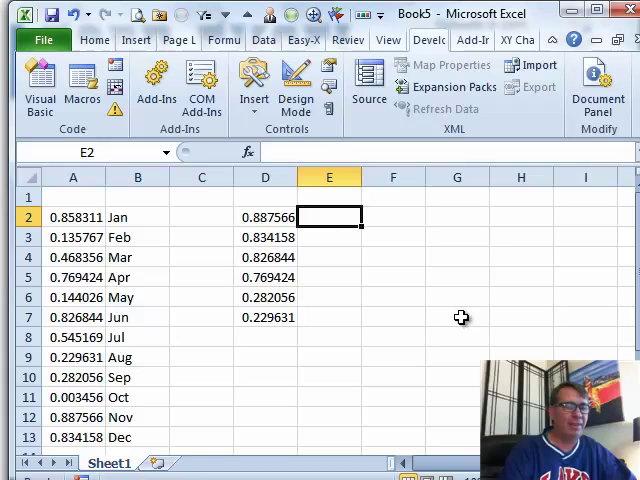
- Enter =VLOOKUP(D2,$A$2:$B$13,2,FALSE) in E2 with an absolute table range
{"action": "type", "text": "=VLOOKUP(D2,A2:A13"}
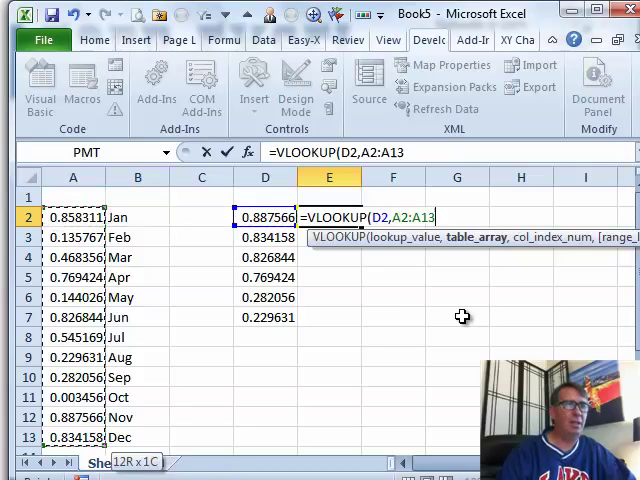
{"action": "key", "text": "f4"}
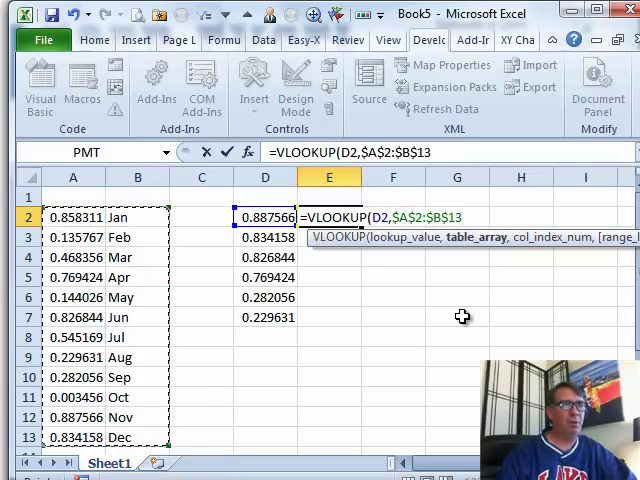
{"action": "type", "text": "2,"}
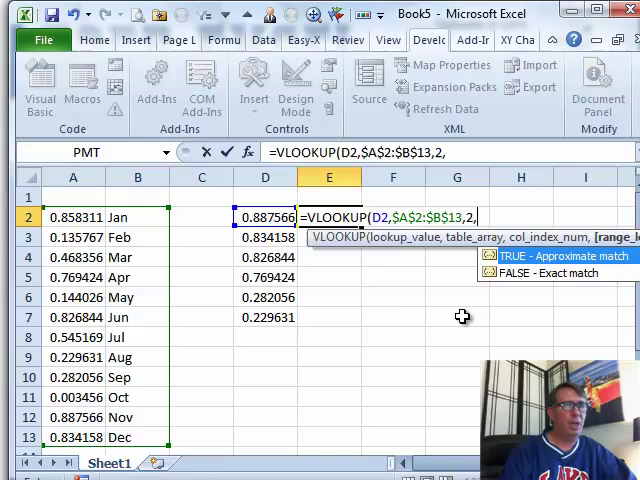
{"action": "type", "text": "False)"}
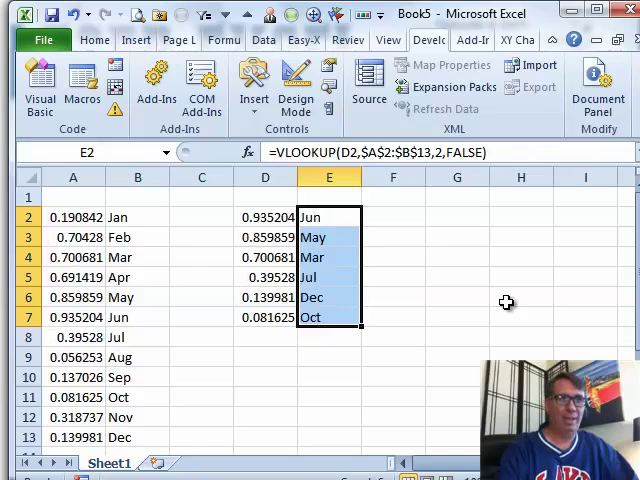
- Recalculate the sheet with F9 to draw six new random months
{"action": "key", "text": "F9"}
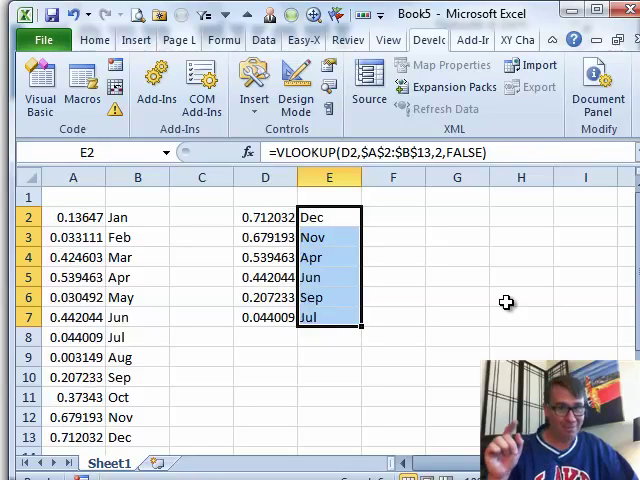